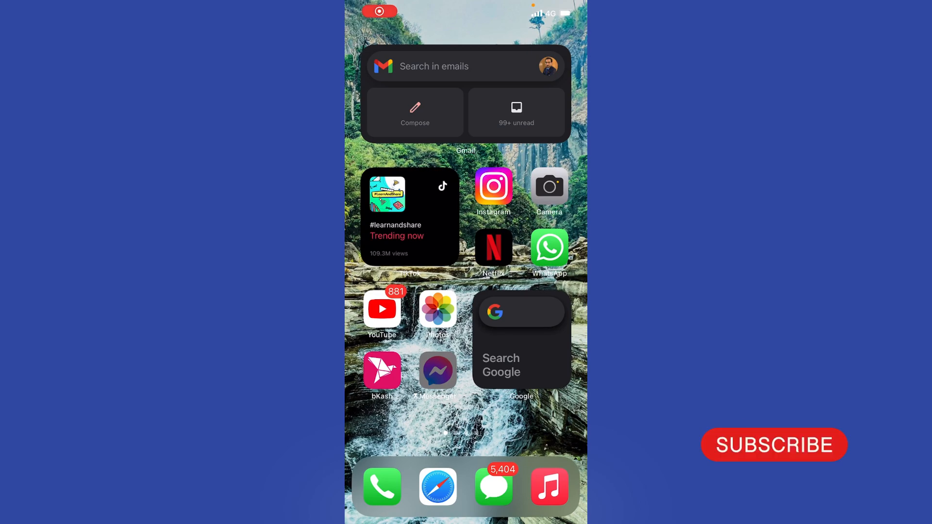
Step: Launch Instagram from the home screen onto the café's business profile
{"action": "left_click", "coordinate": [493, 187]}
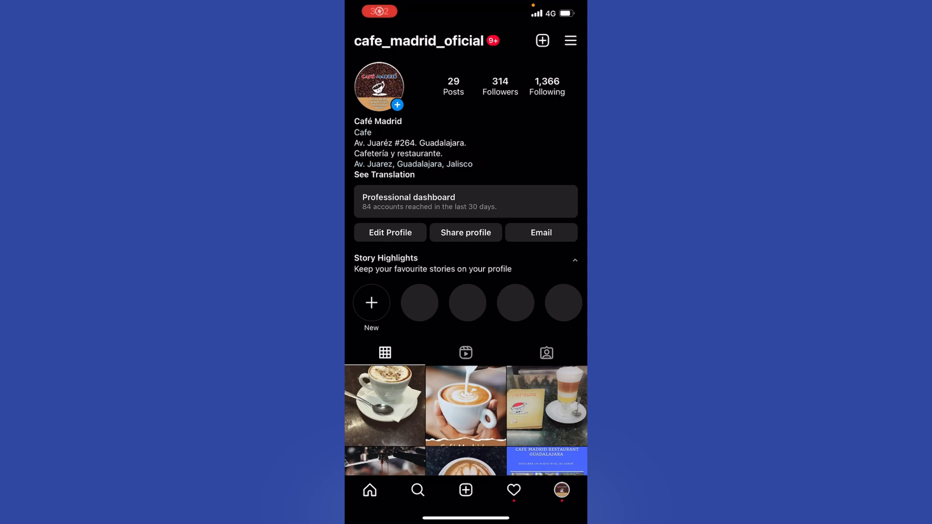
Step: Reach the Account settings page through the profile menu and Settings
{"action": "left_click", "coordinate": [569, 41]}
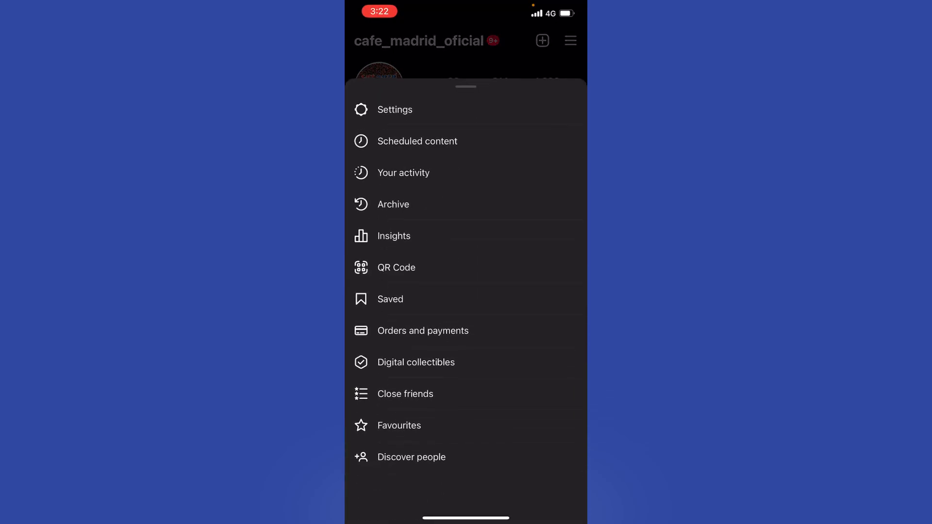
{"action": "left_click", "coordinate": [395, 110]}
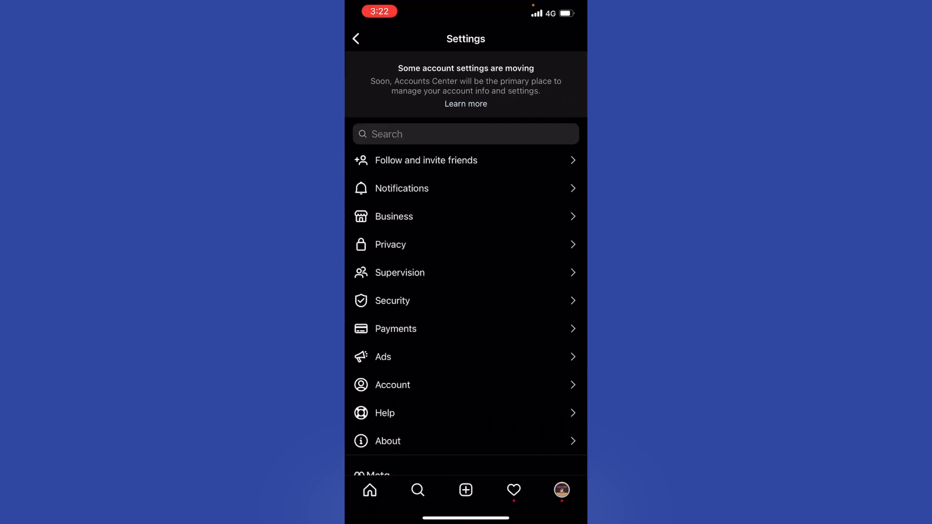
{"action": "left_click", "coordinate": [391, 384]}
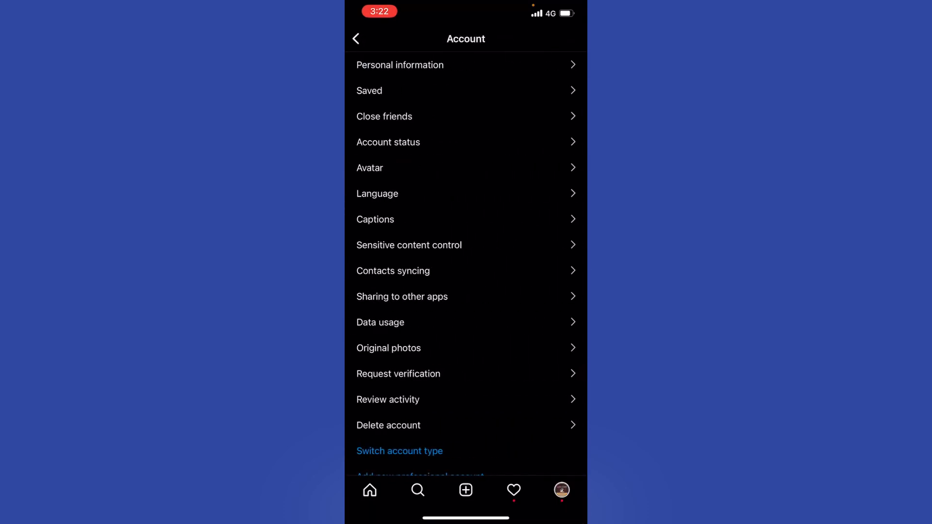
Step: Start Delete account and choose Deactivate instead, reaching the temporary deactivation form
{"action": "left_click", "coordinate": [389, 425]}
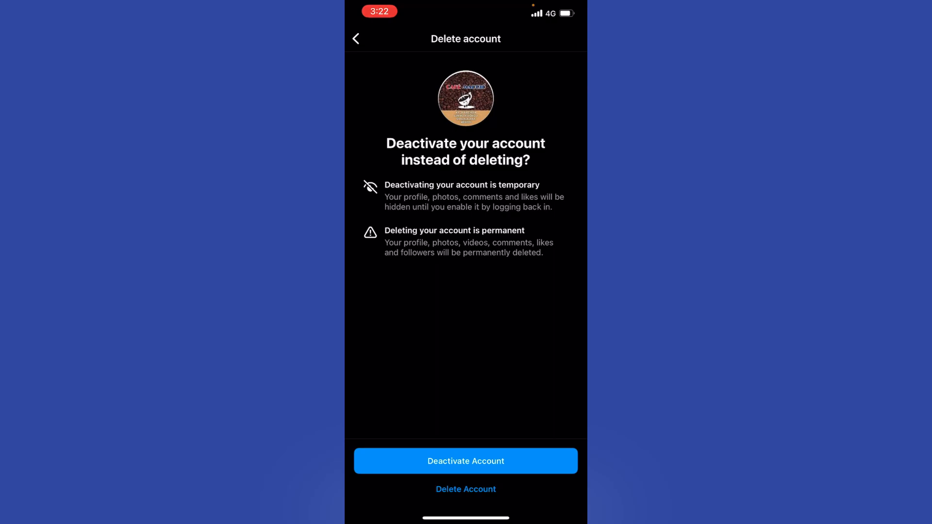
{"action": "left_click", "coordinate": [465, 489]}
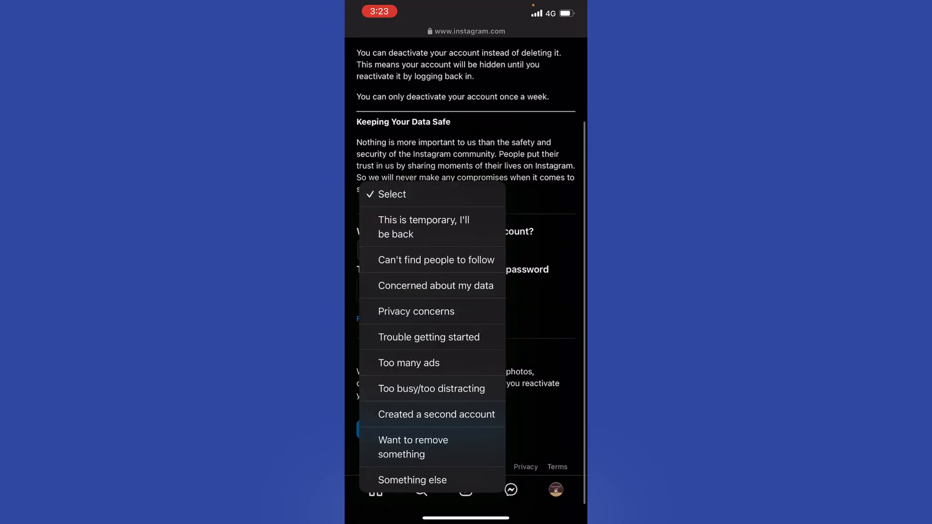
Step: Choose the reason 'This is temporary, I'll be back', finish the form and return to the home screen
{"action": "left_click", "coordinate": [424, 227]}
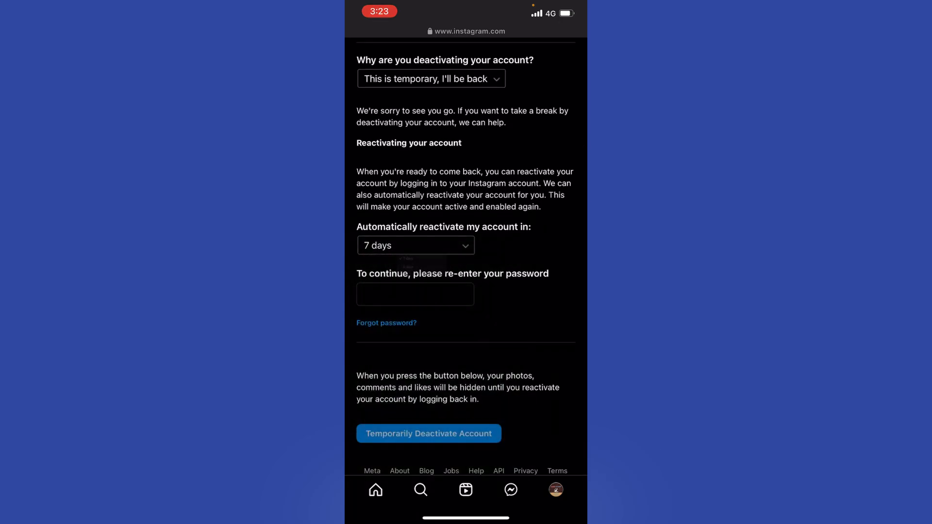
{"action": "scroll", "scroll_direction": "up", "scroll_amount": 3}
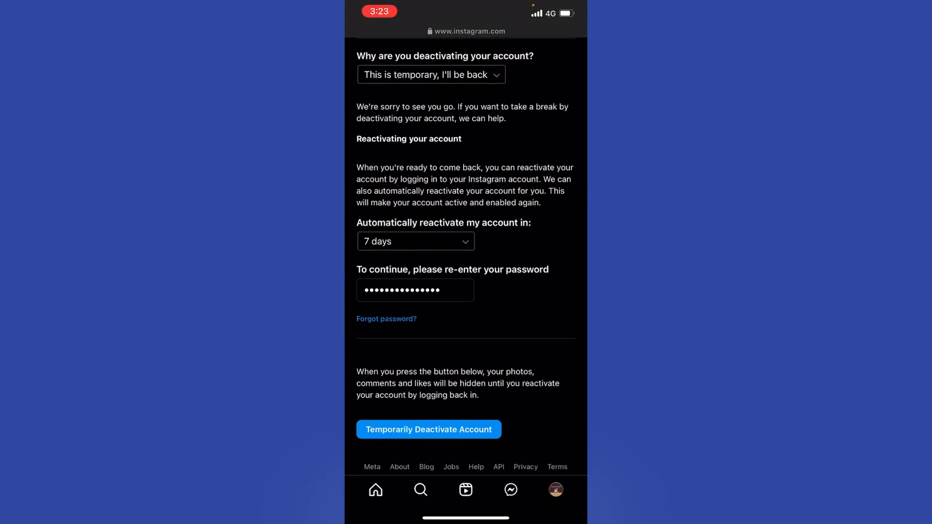
{"action": "key", "text": "home"}
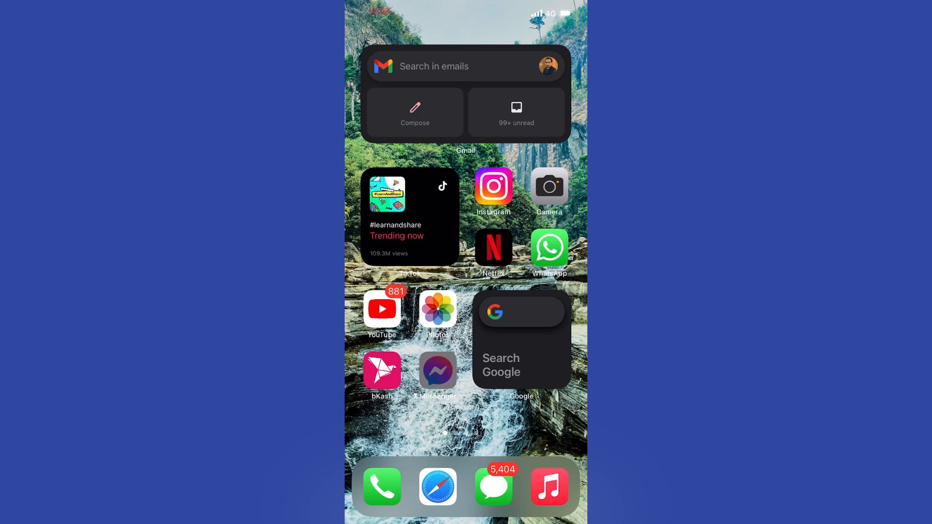